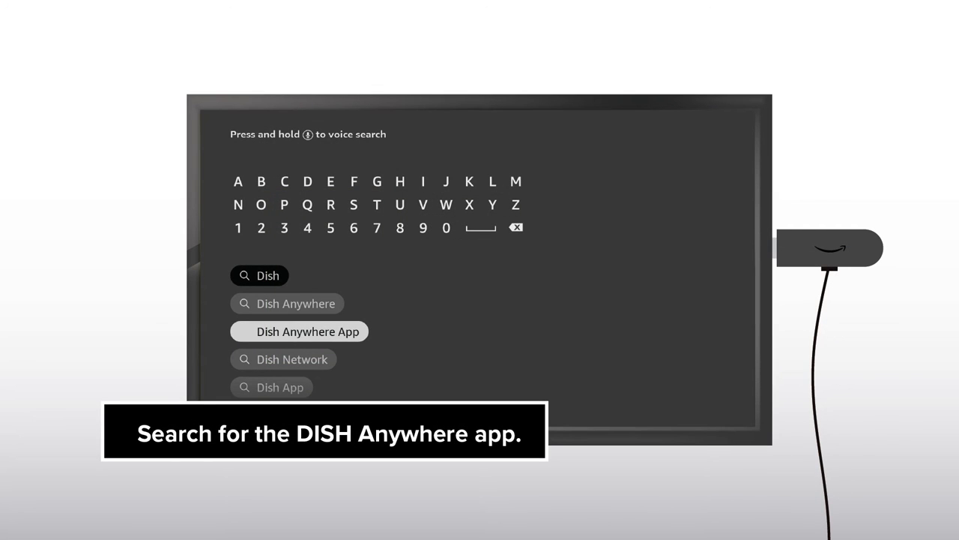
- Get the DISH Anywhere app from its search result and accept its end user license agreement
{"action": "left_click", "coordinate": [307, 332]}
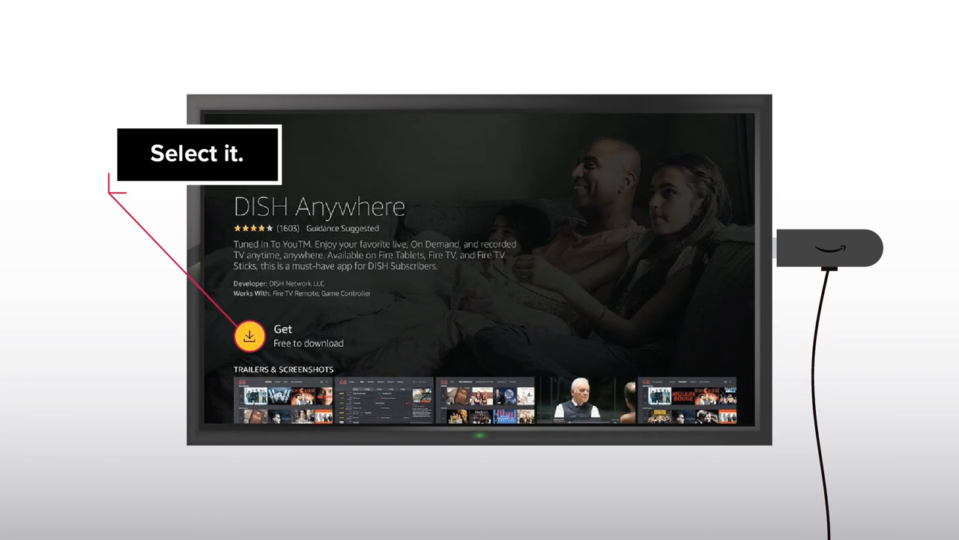
{"action": "left_click", "coordinate": [249, 336]}
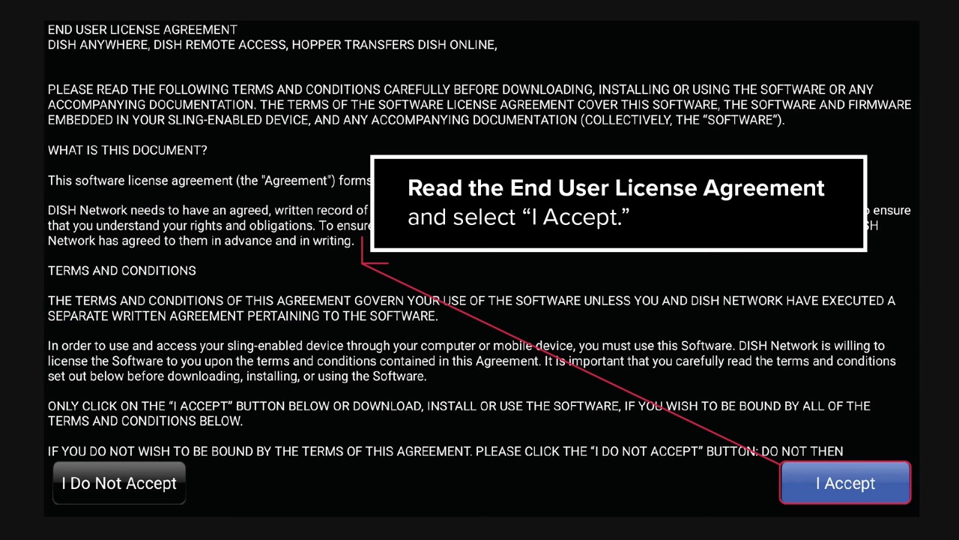
{"action": "left_click", "coordinate": [845, 482]}
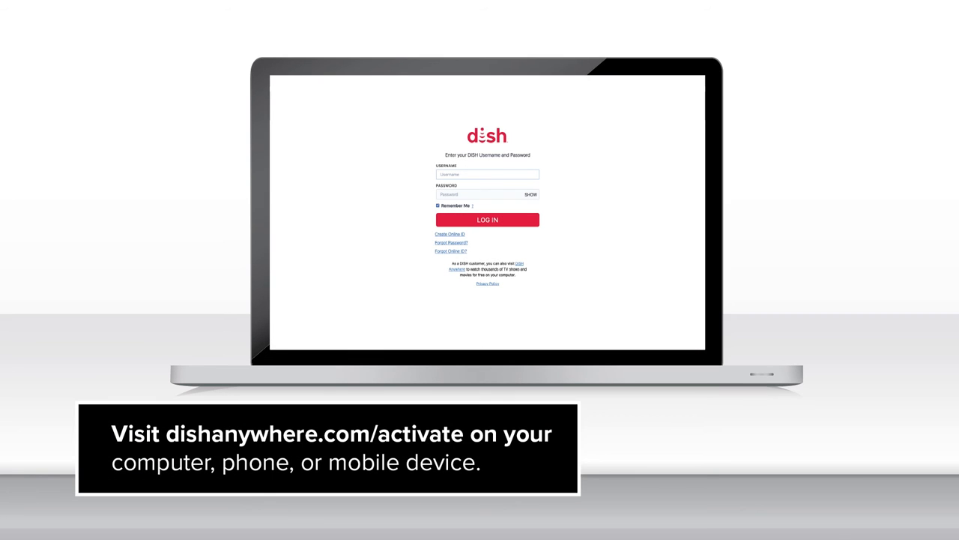